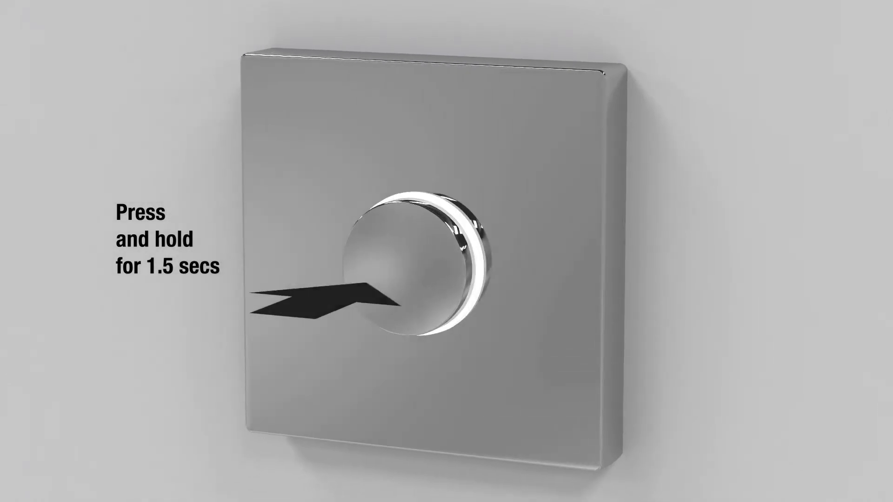
click(424, 256)
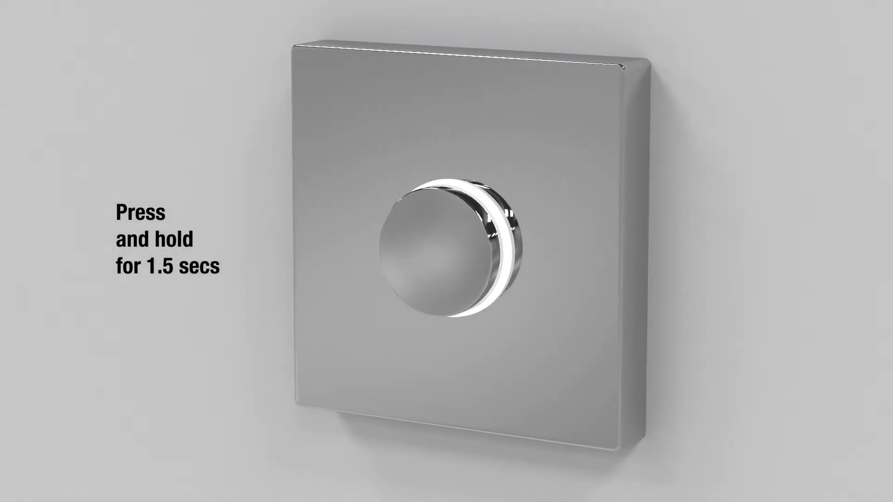